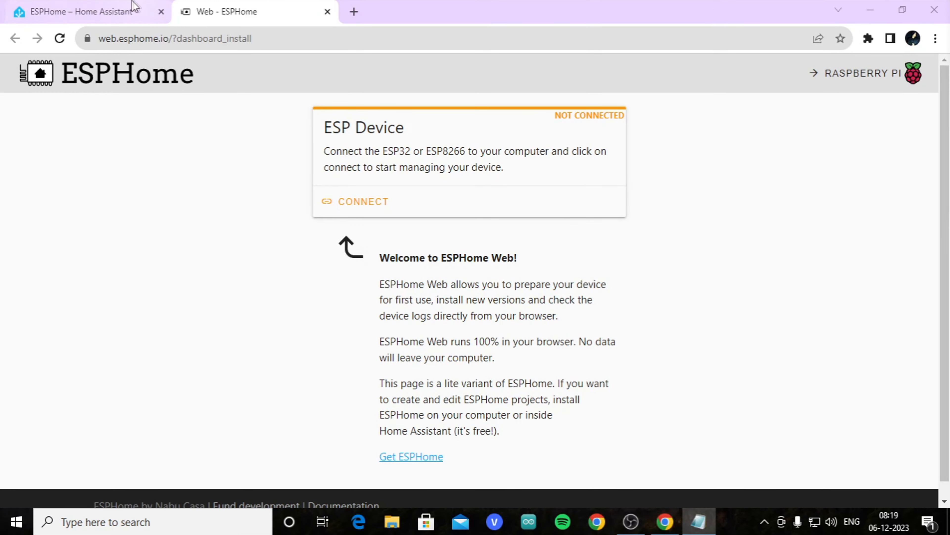
- Return to the ESPHome dashboard tab in Home Assistant, where varanda shows as offline
click(79, 11)
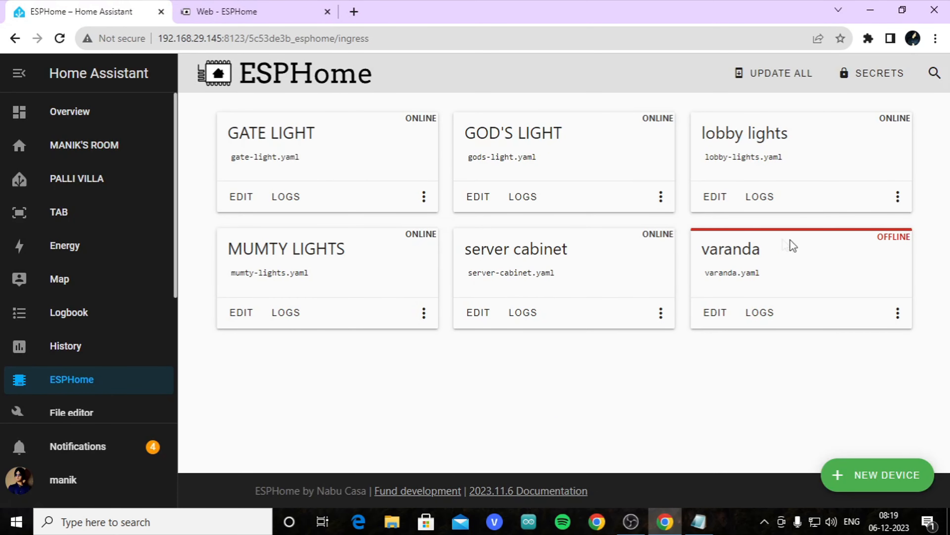
mouse_move(646, 232)
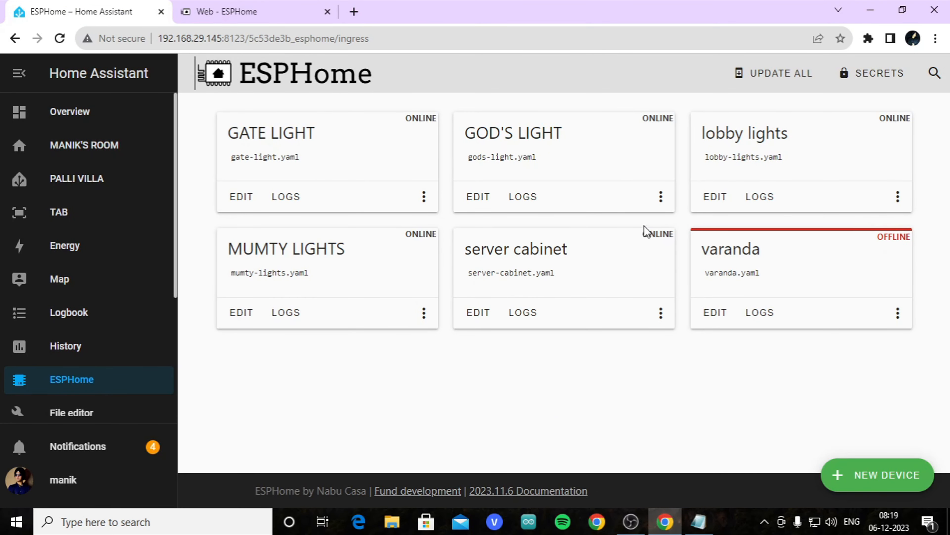
mouse_move(886, 253)
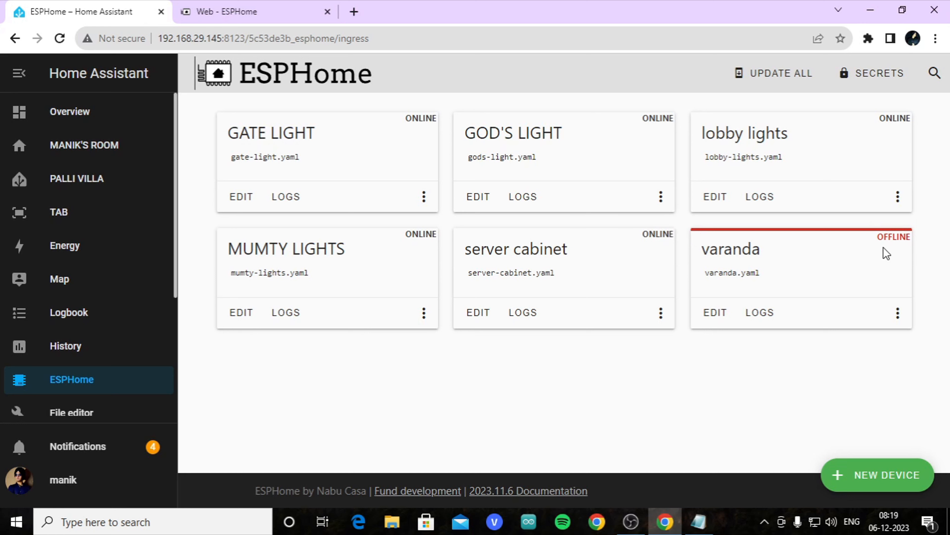
mouse_move(914, 249)
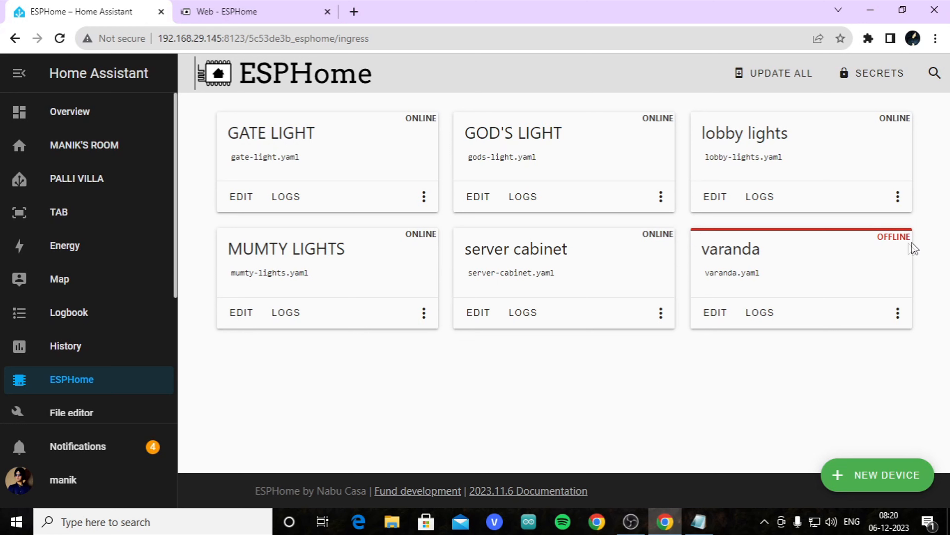
mouse_move(918, 246)
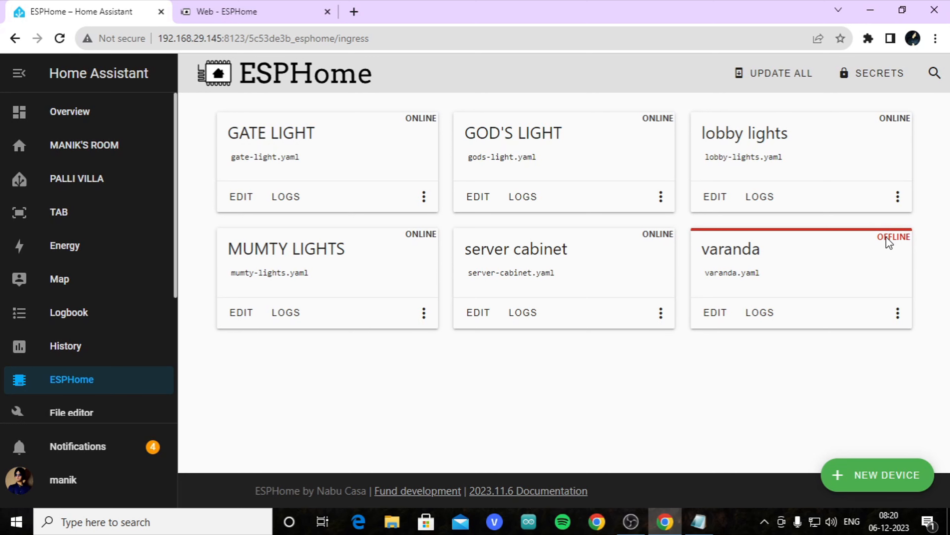
mouse_move(819, 248)
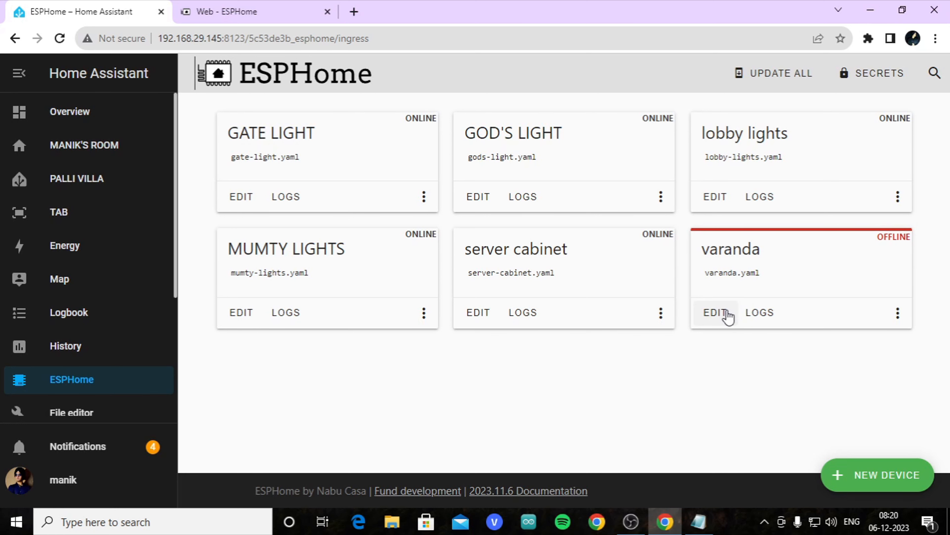
- In varanda.yaml, start an output block with platform gpio and id varanda_lights
click(714, 312)
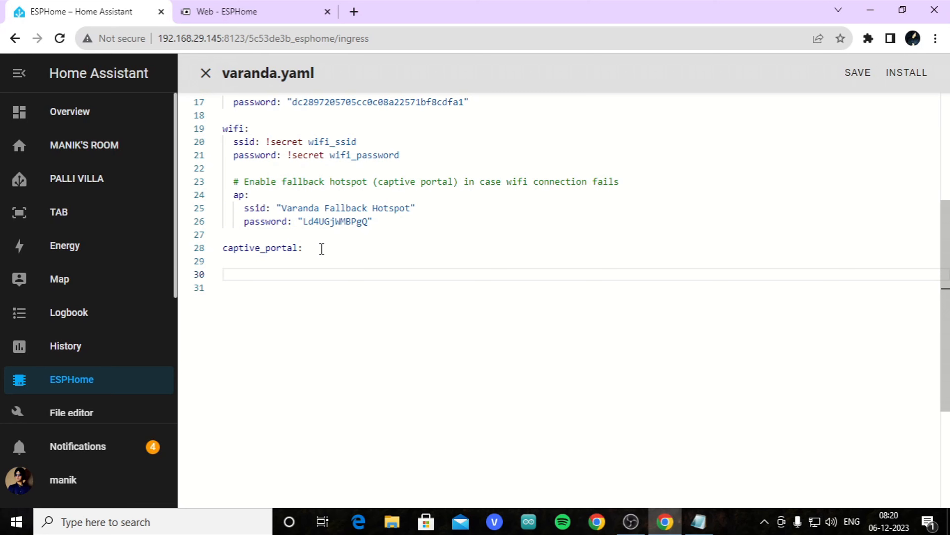
text(output:)
click(582, 287)
text(-pla)
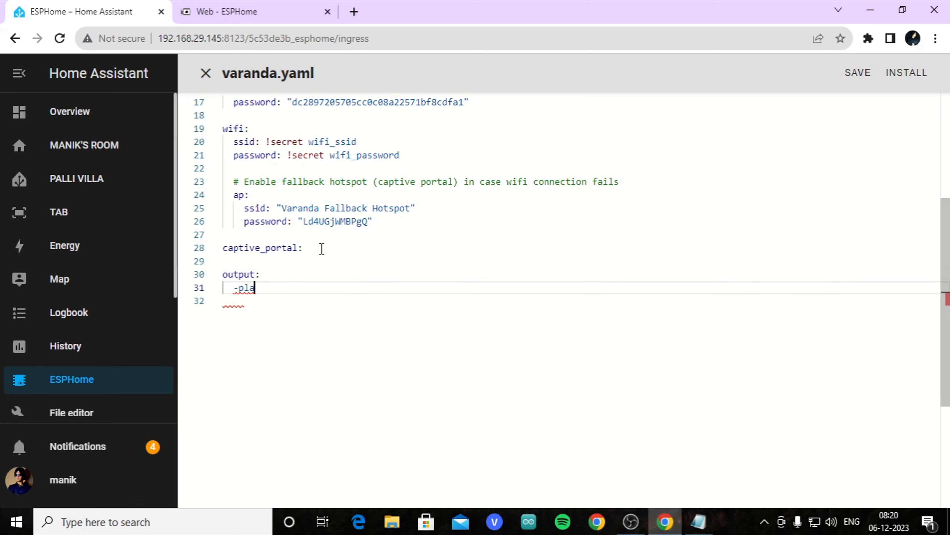
text(tform:)
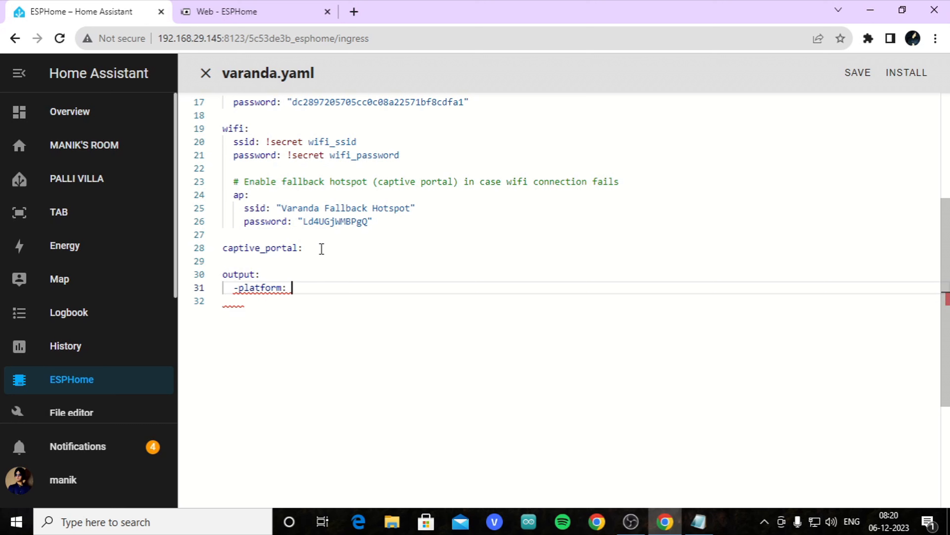
text(gpio)
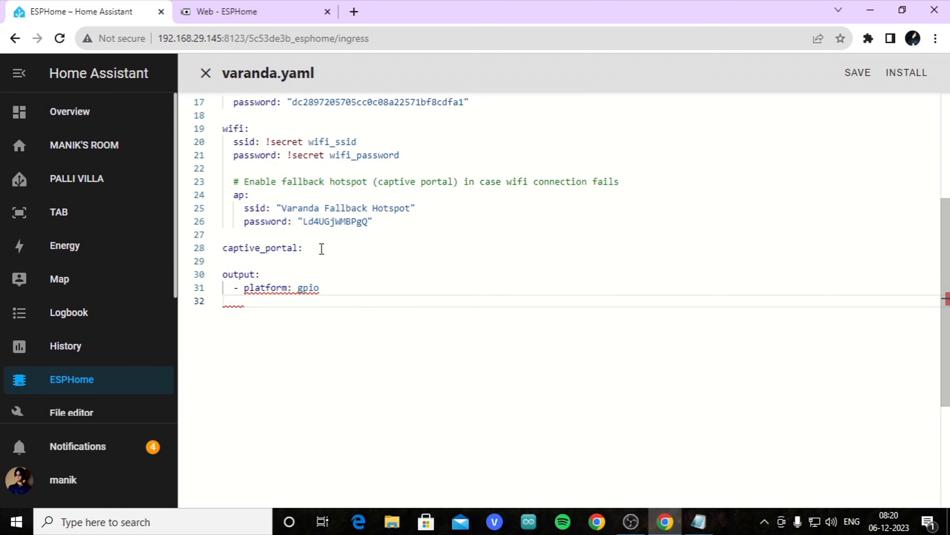
text(id: ")
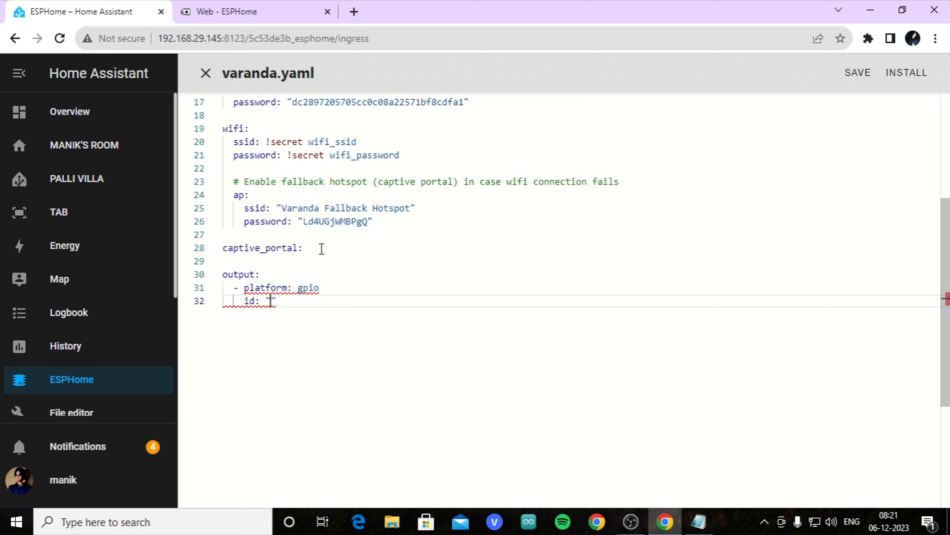
text(vara)
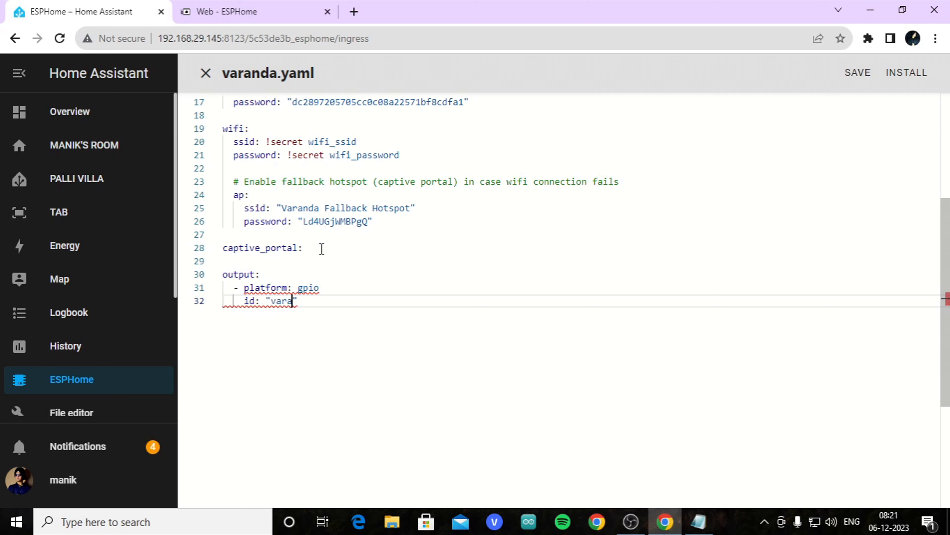
text(nda)
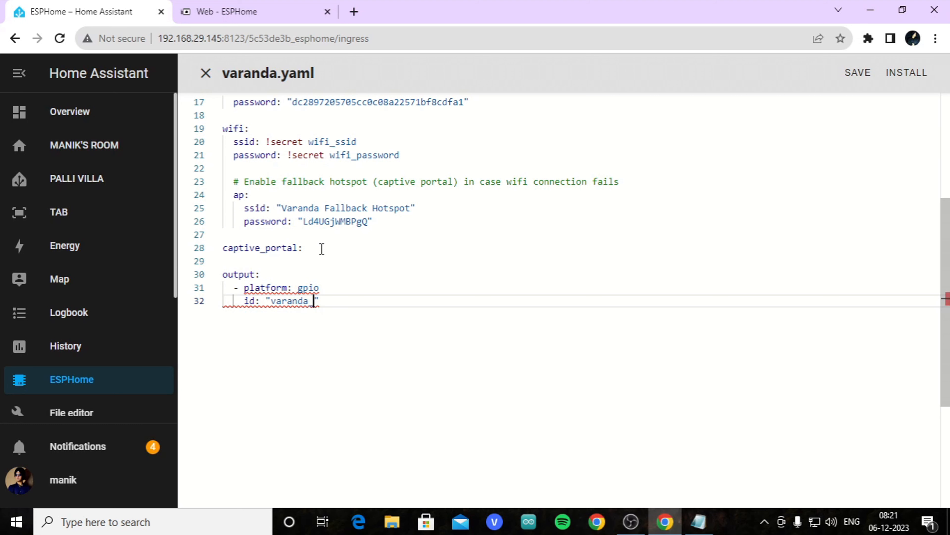
text(lights)
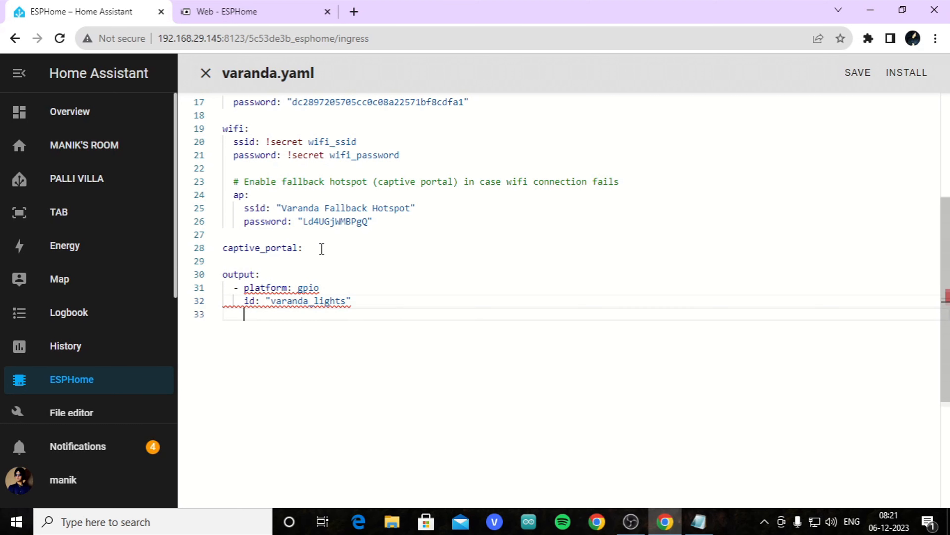
- Complete the output with pin GPIO 2 and inverted: yes
text(pin)
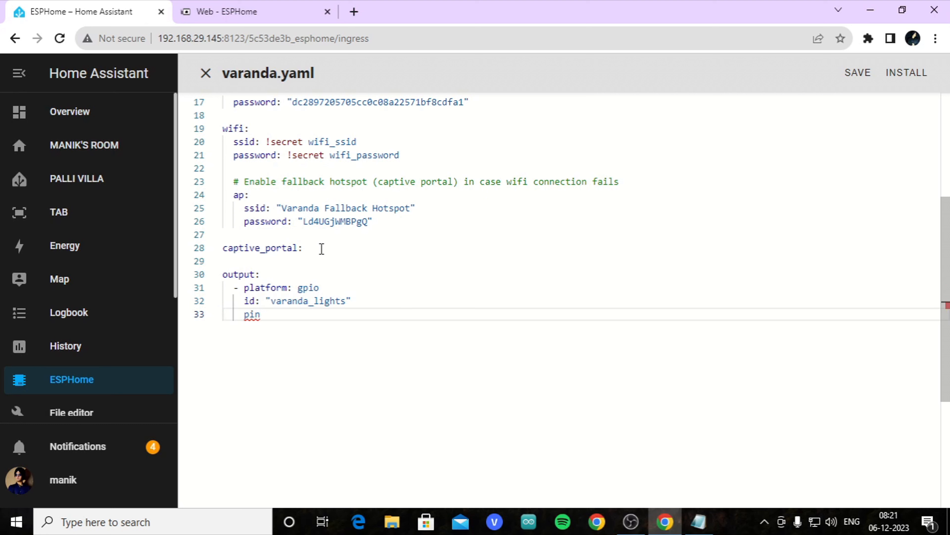
text(:)
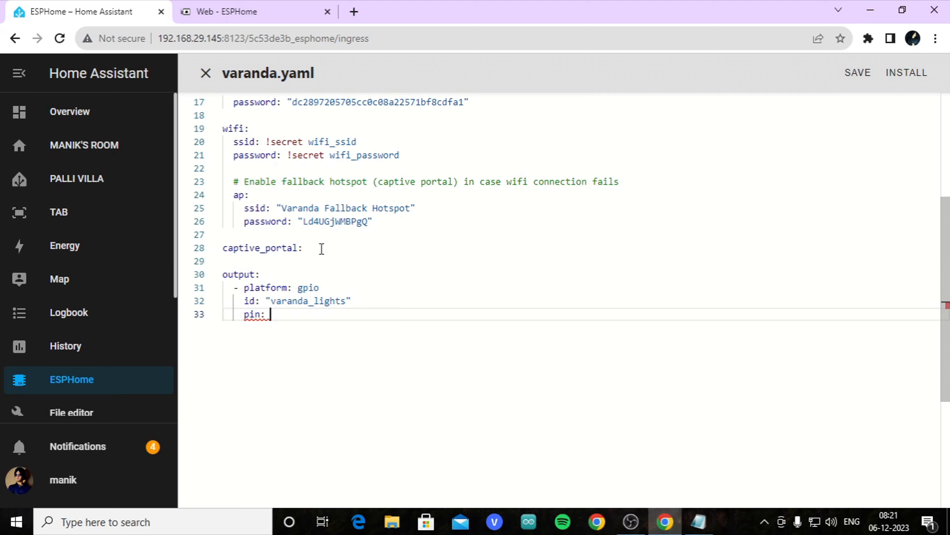
text(gpio)
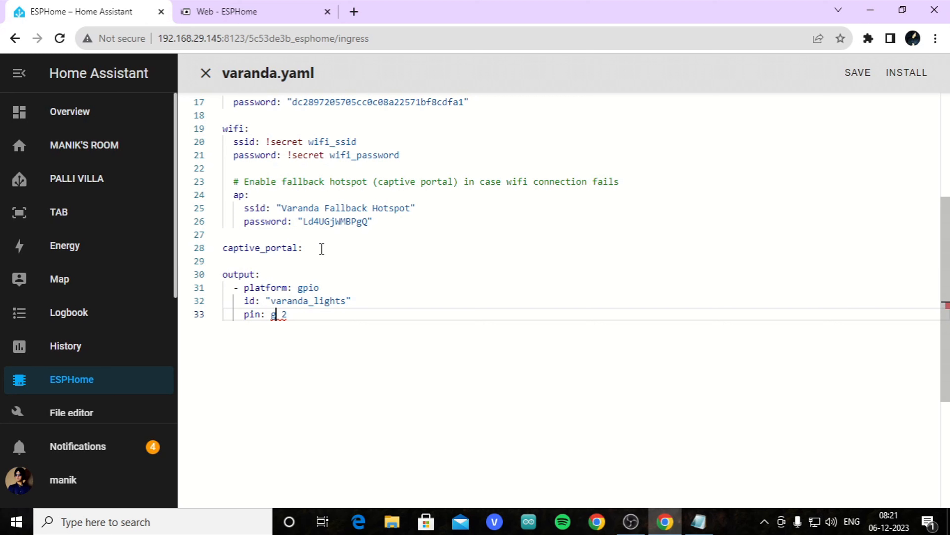
text(GPIO)
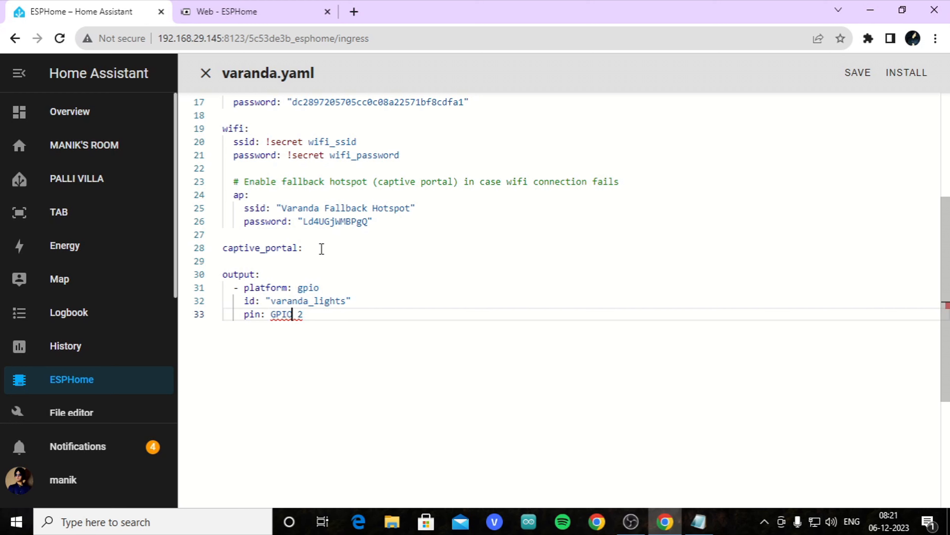
key(enter)
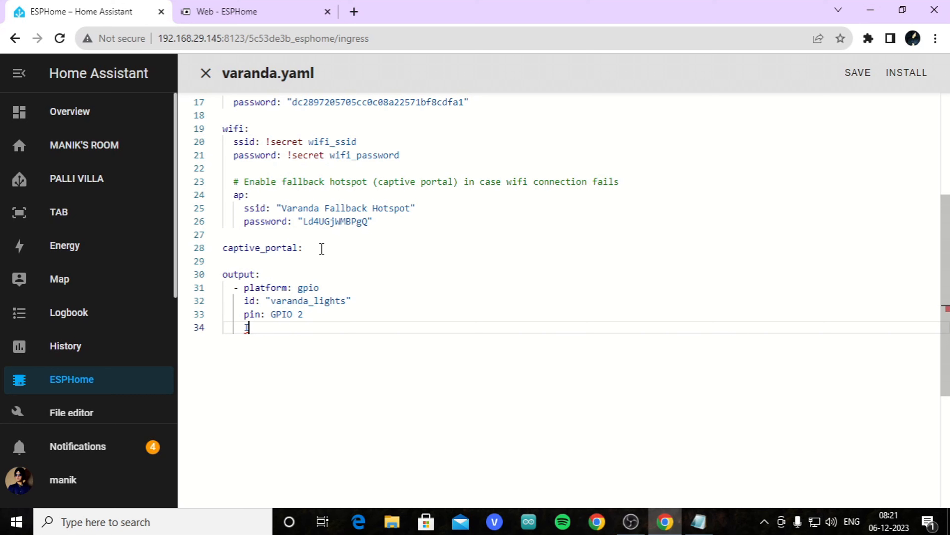
text(inv)
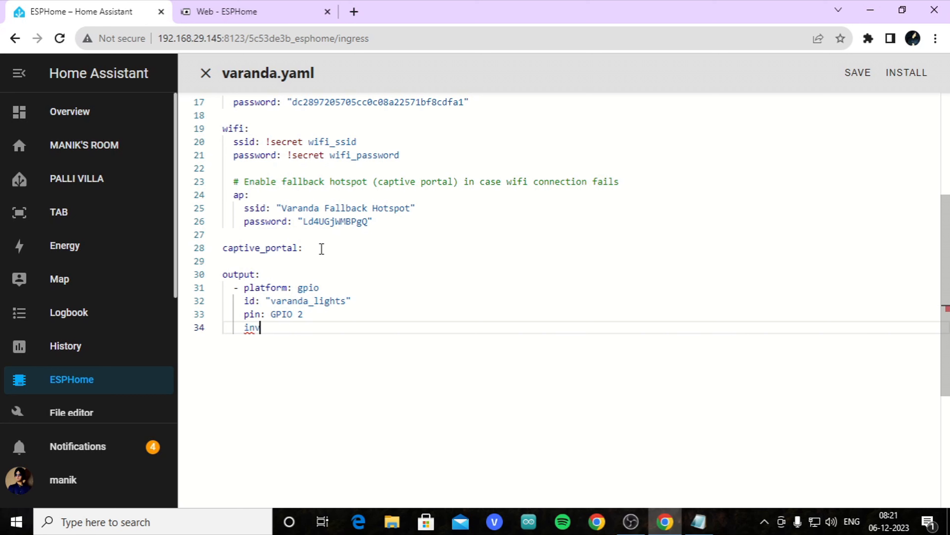
text(erted)
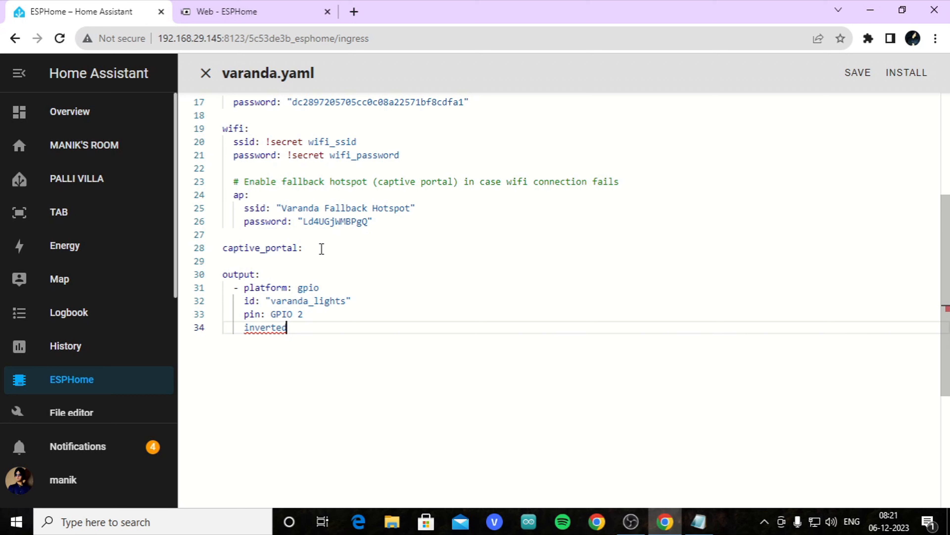
text(:)
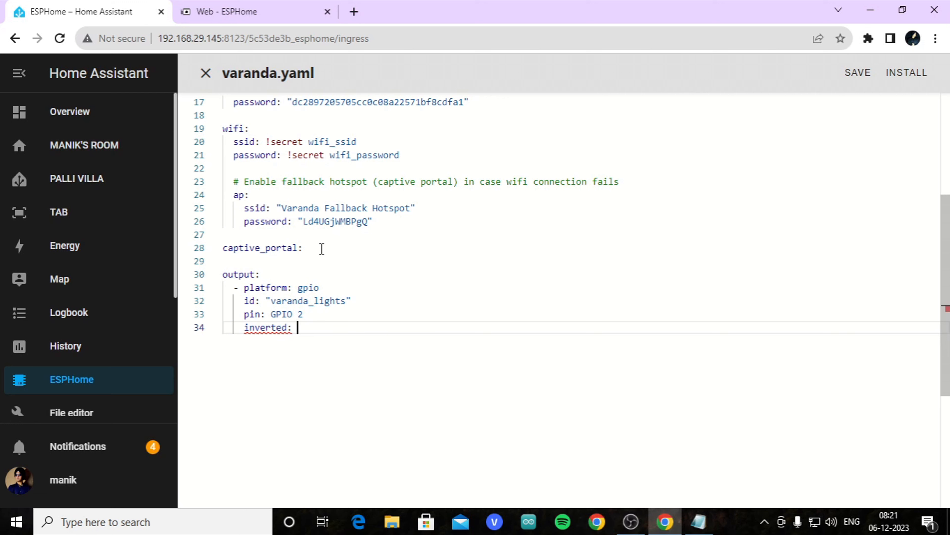
text("varanda_light")
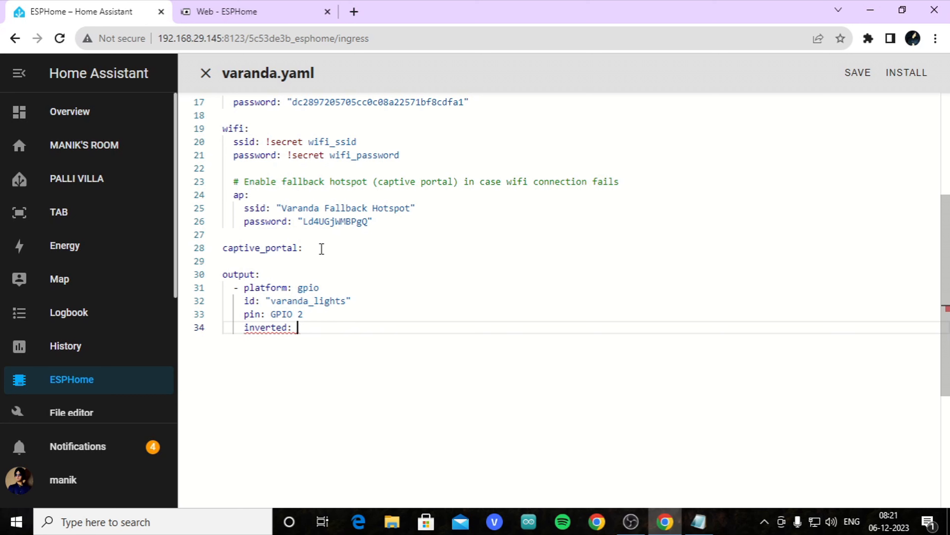
text(yes)
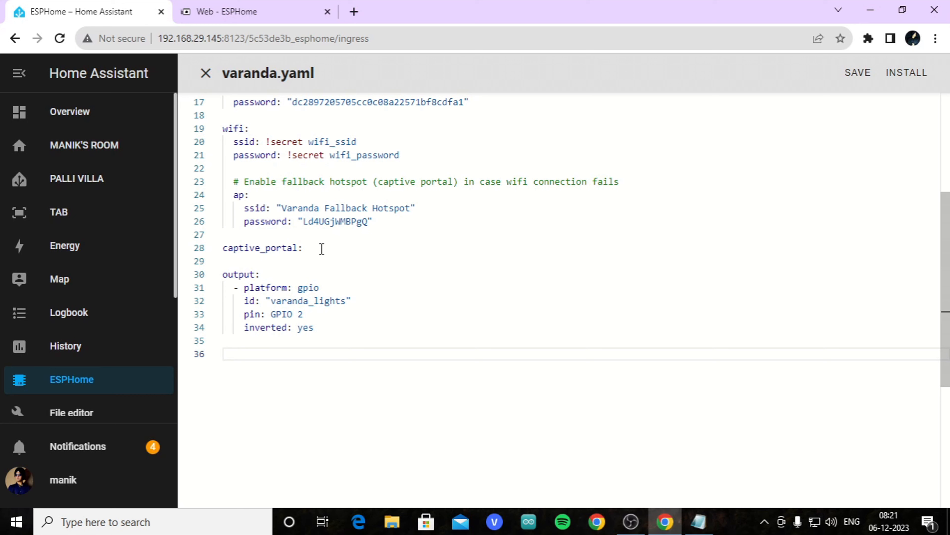
- Add a light block to varanda.yaml with platform binary
text(light)
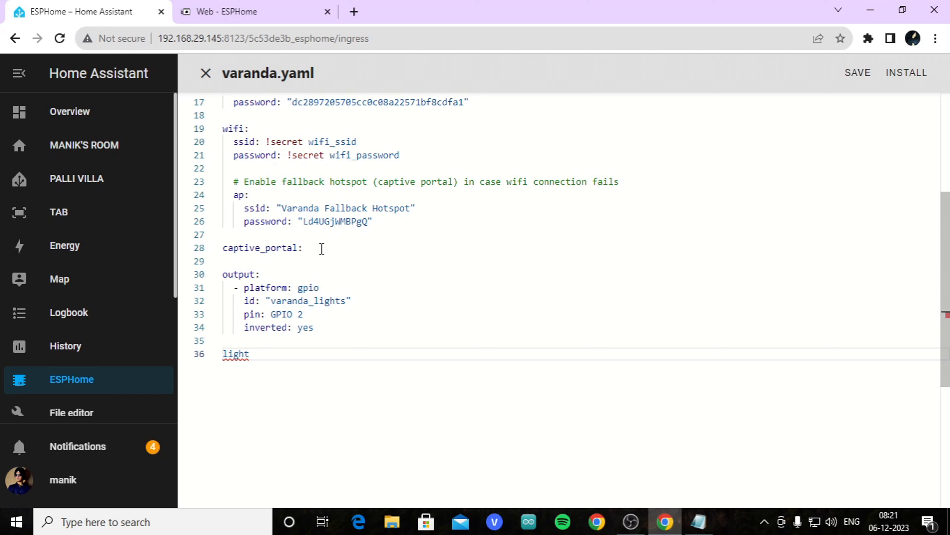
text(:)
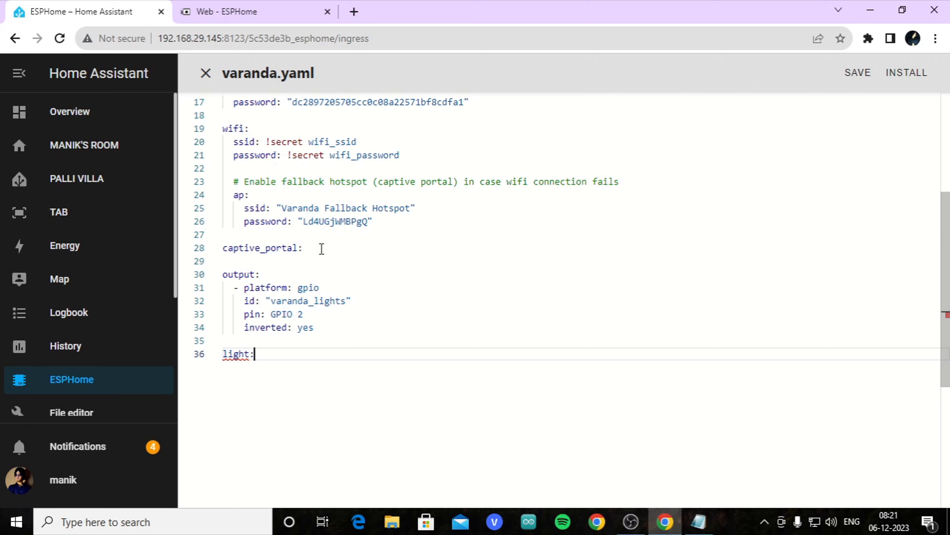
key(enter)
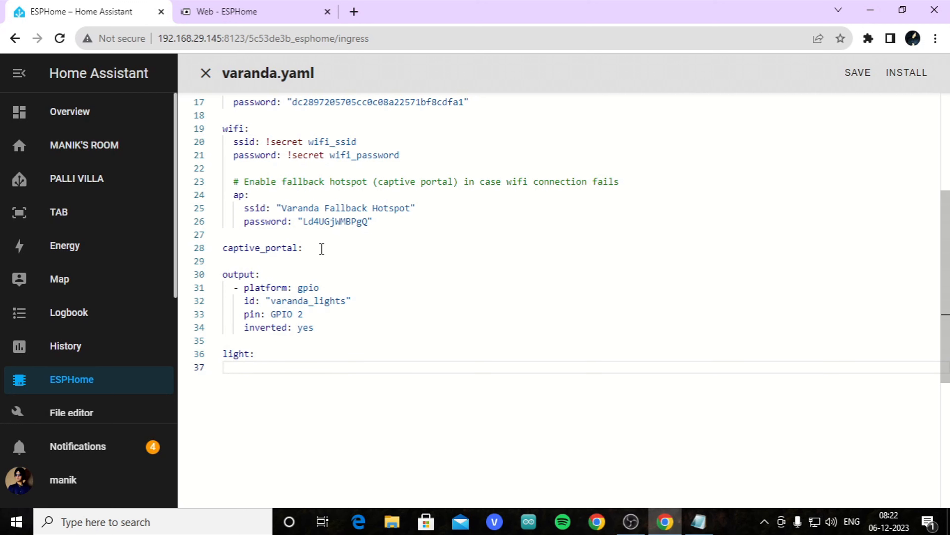
text(-)
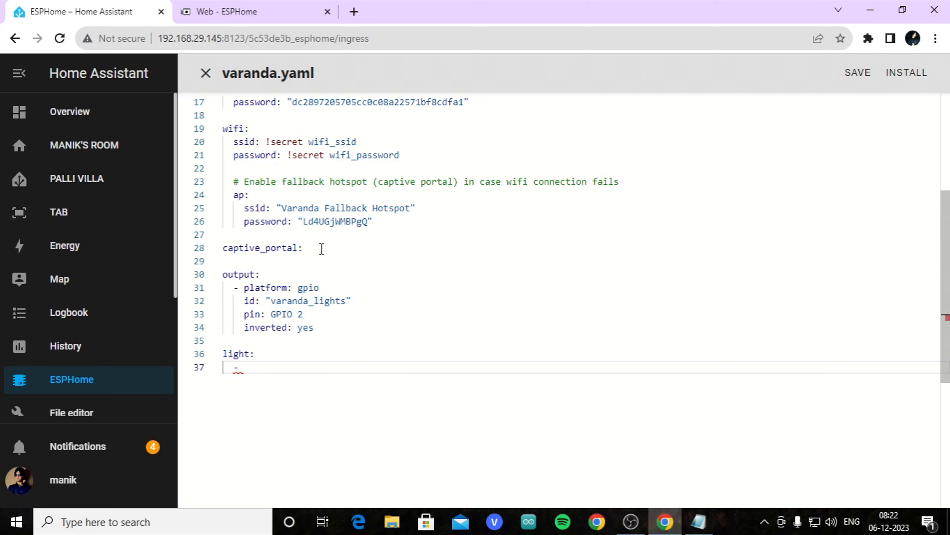
text(platfo)
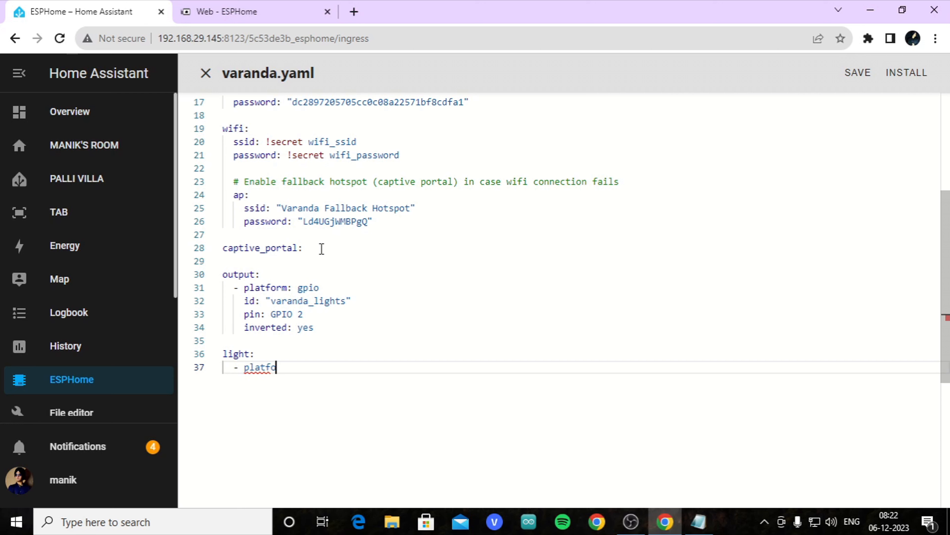
text(rm: bin)
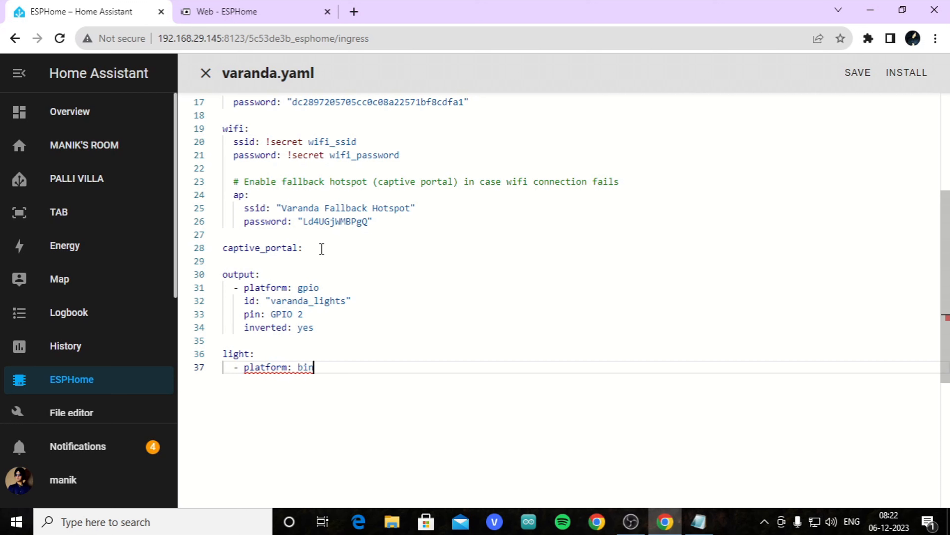
text(ary)
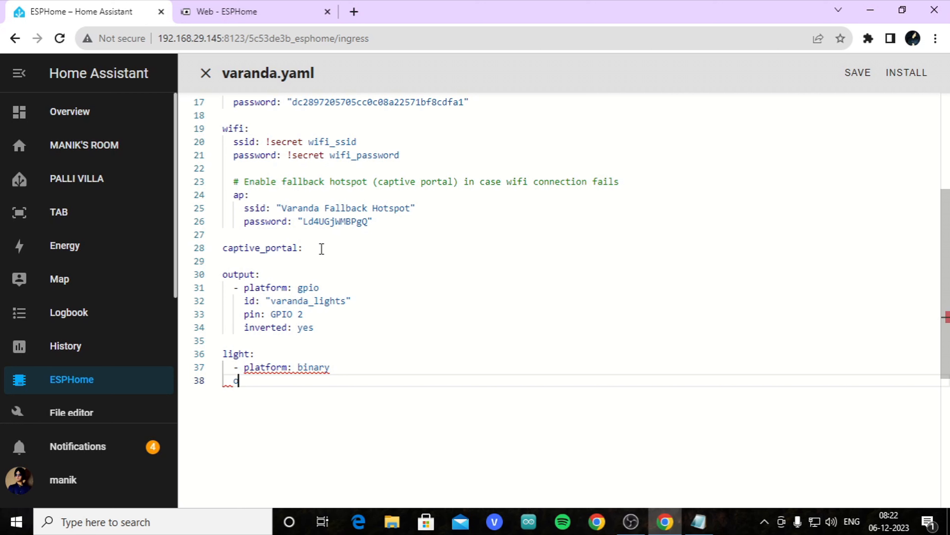
- Give the binary light output "varanda_lights" and name "varanda_lights"
text(output:)
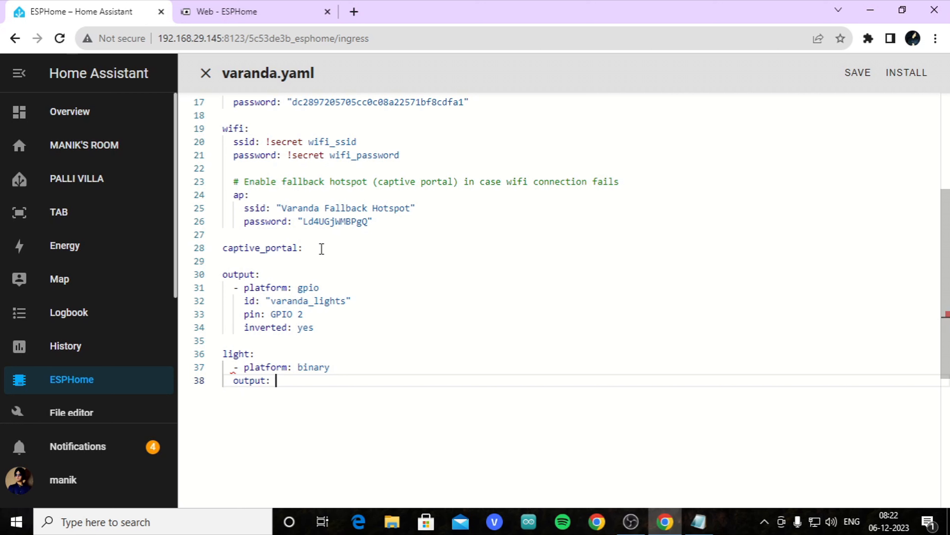
text("")
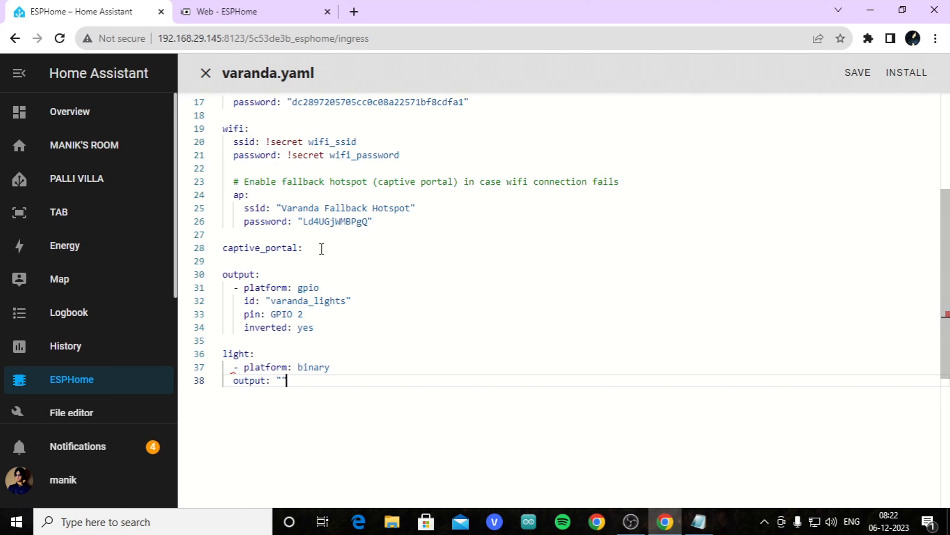
text(varanda_light)
text(name: ")
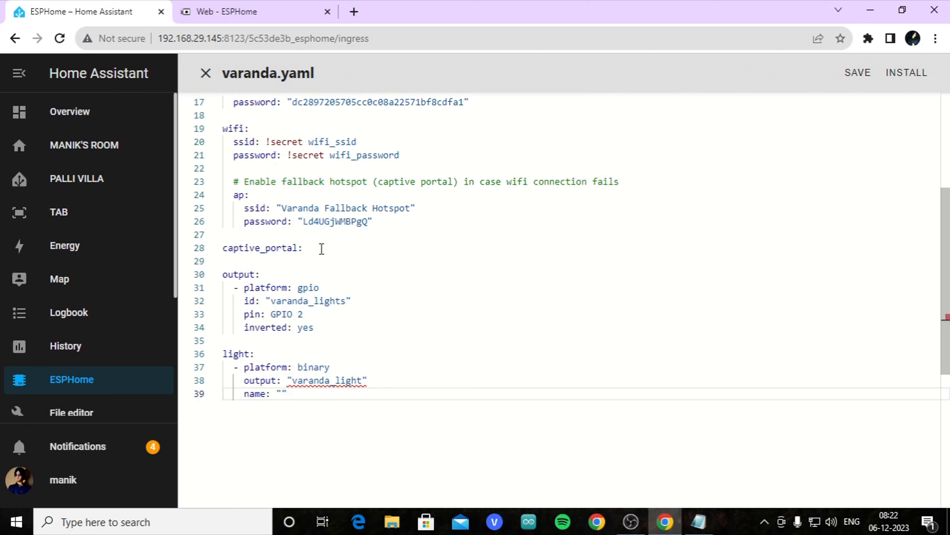
text(varanda_light)
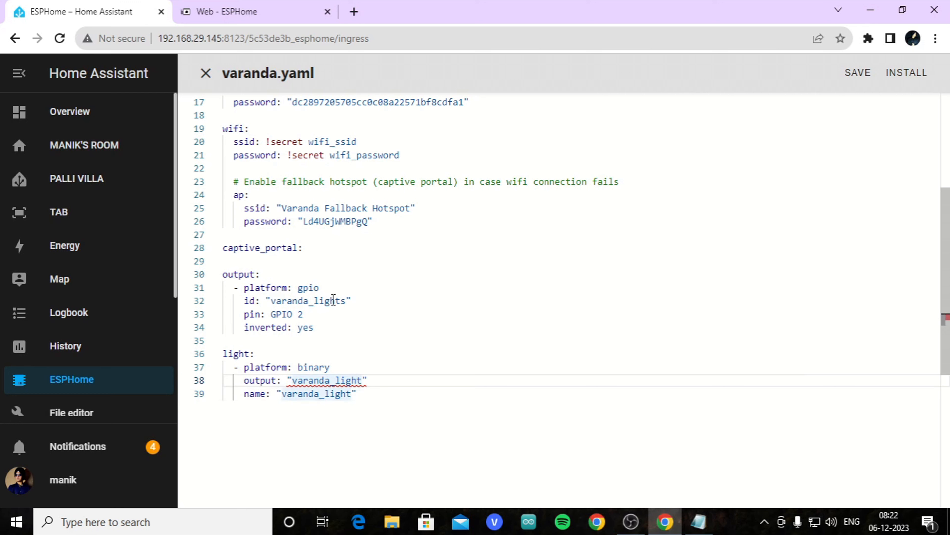
text(s)
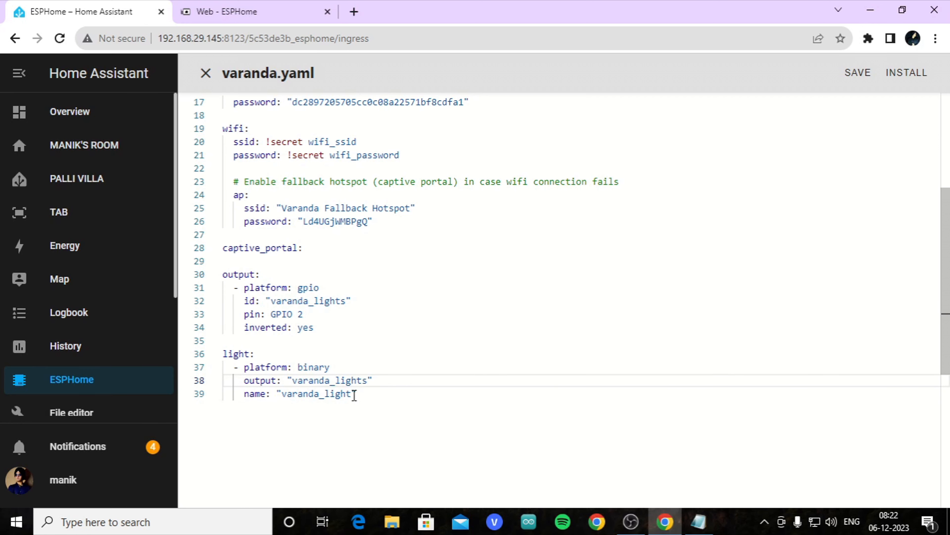
text(s)
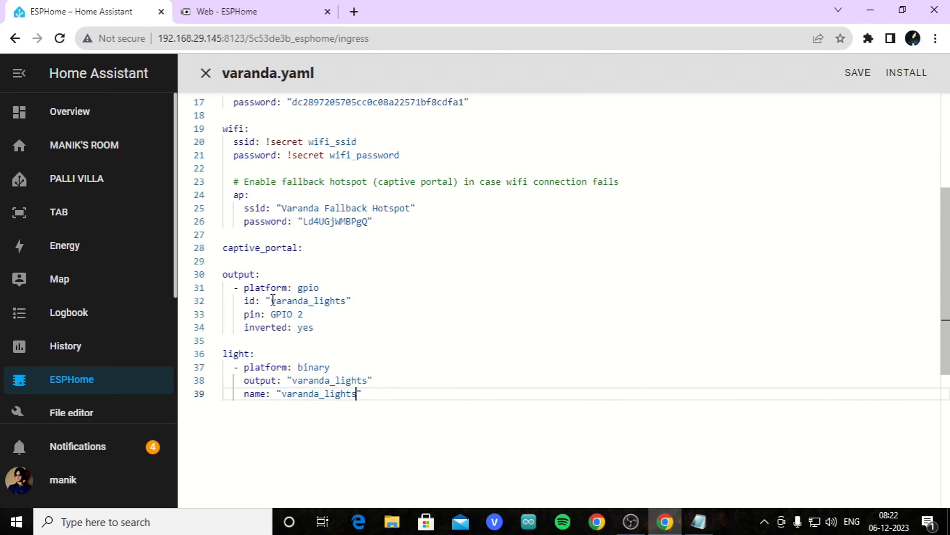
double_click(308, 380)
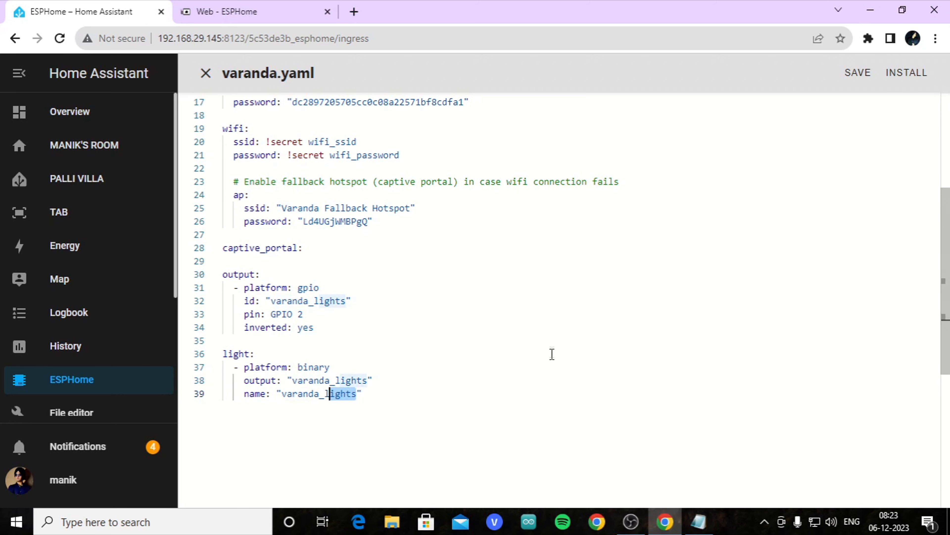
mouse_move(396, 301)
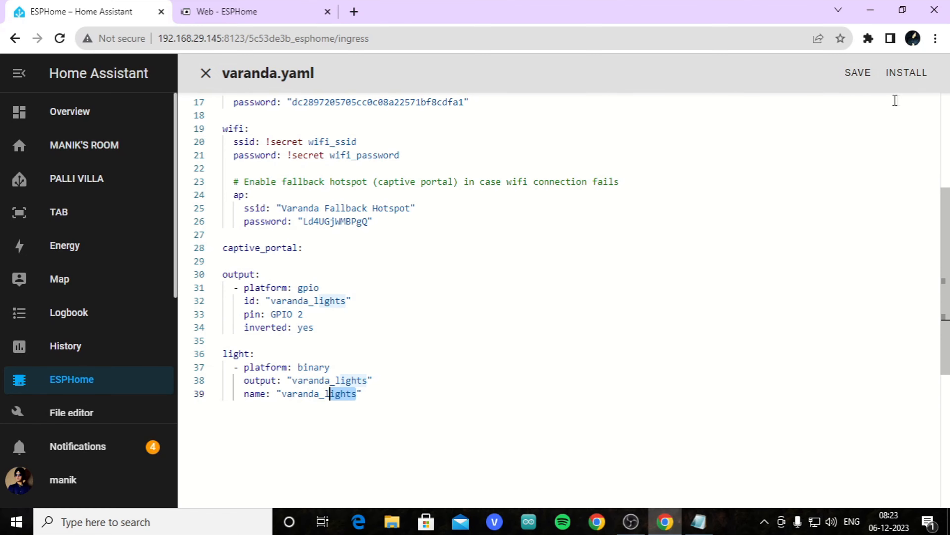
- Save varanda.yaml, then dismiss the install options without installing
click(856, 73)
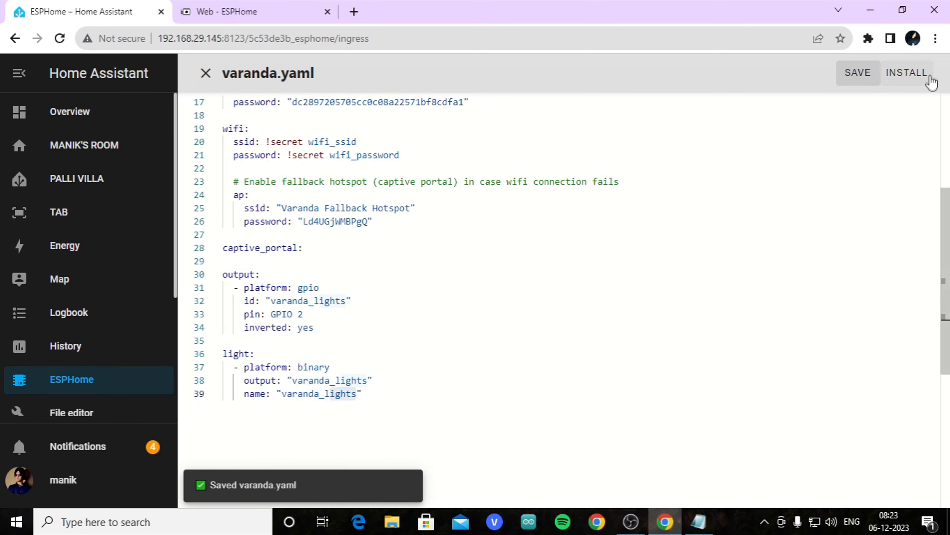
click(906, 73)
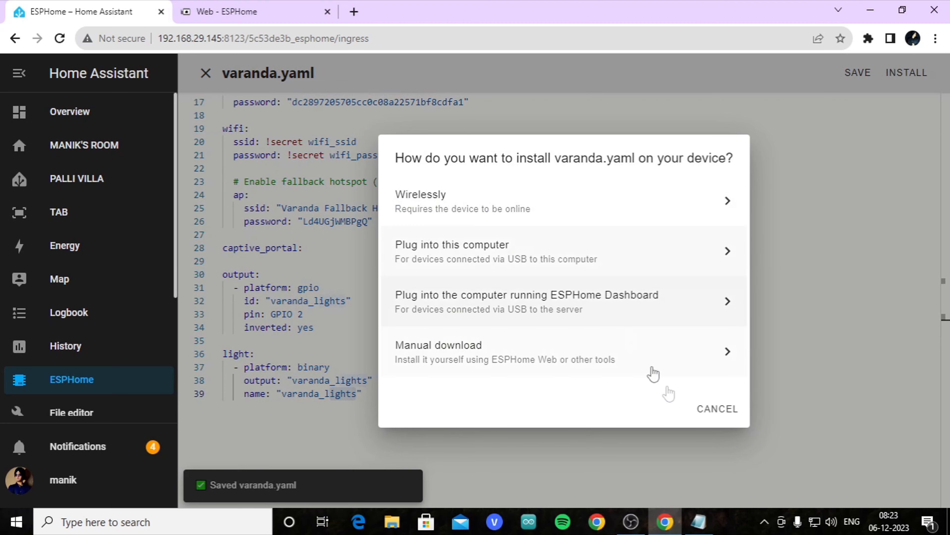
click(717, 408)
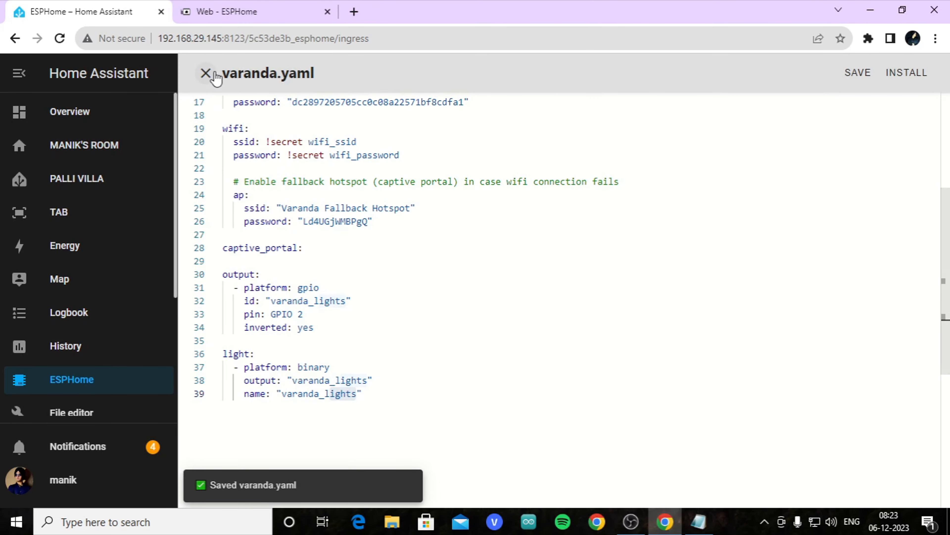
- Close varanda.yaml, review gods-light.yaml's output and light blocks, and return to the device list
click(206, 73)
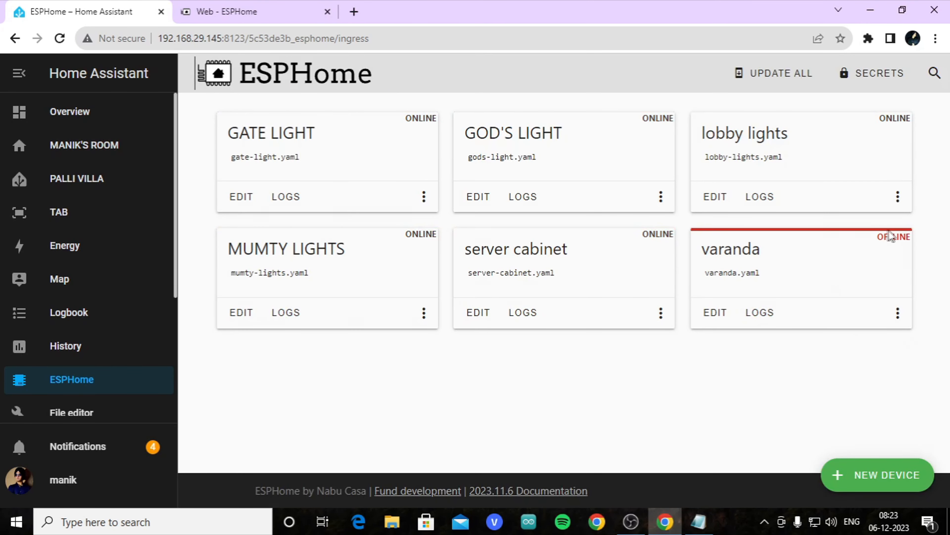
mouse_move(575, 131)
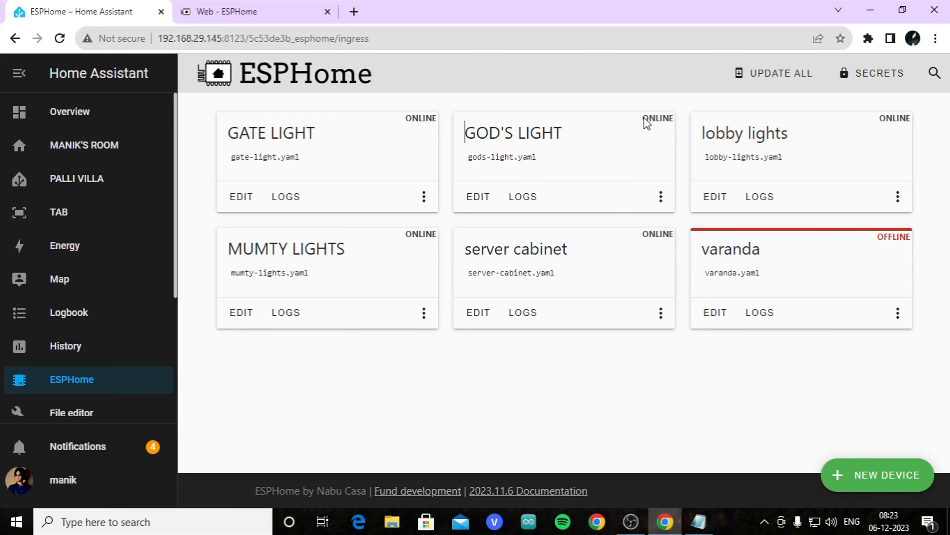
click(478, 196)
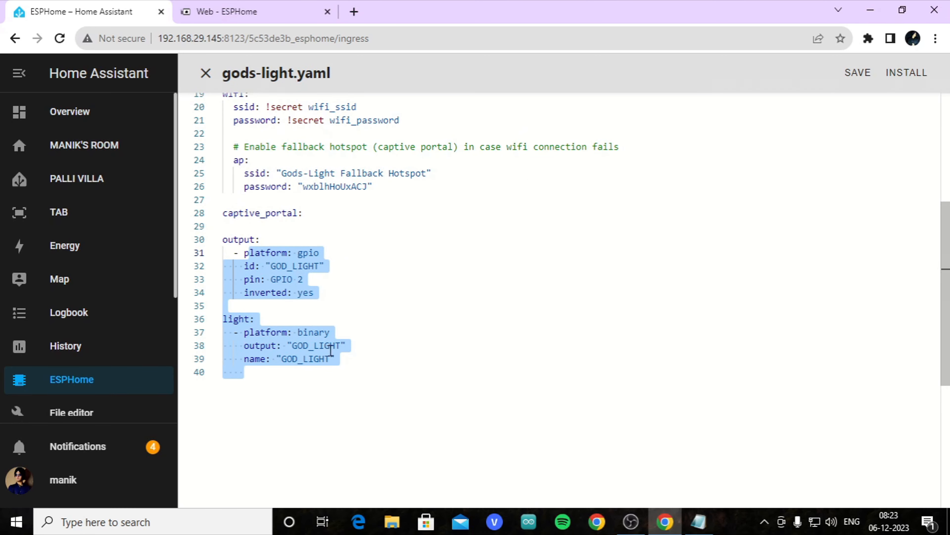
click(205, 72)
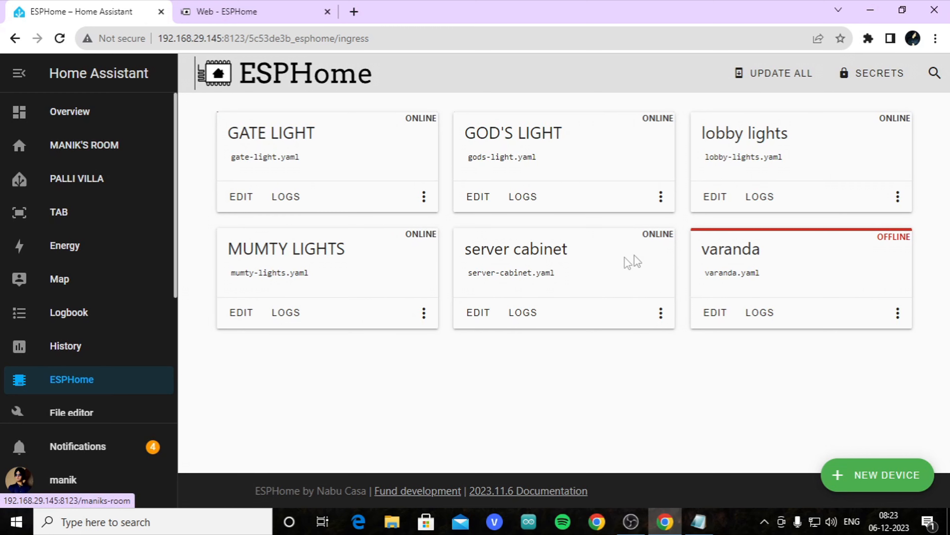
- Scroll the Home Assistant sidebar down toward Settings
scroll(down, 3)
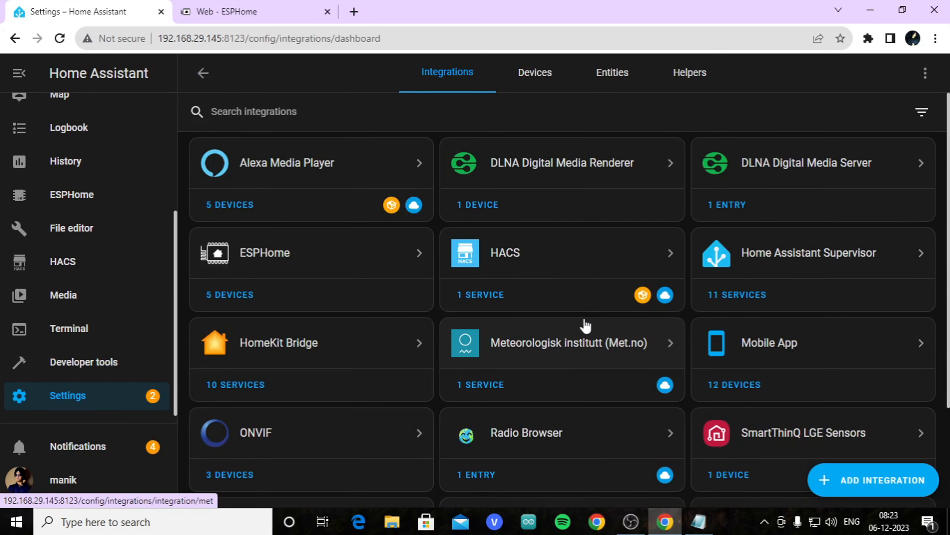
scroll(down, 3)
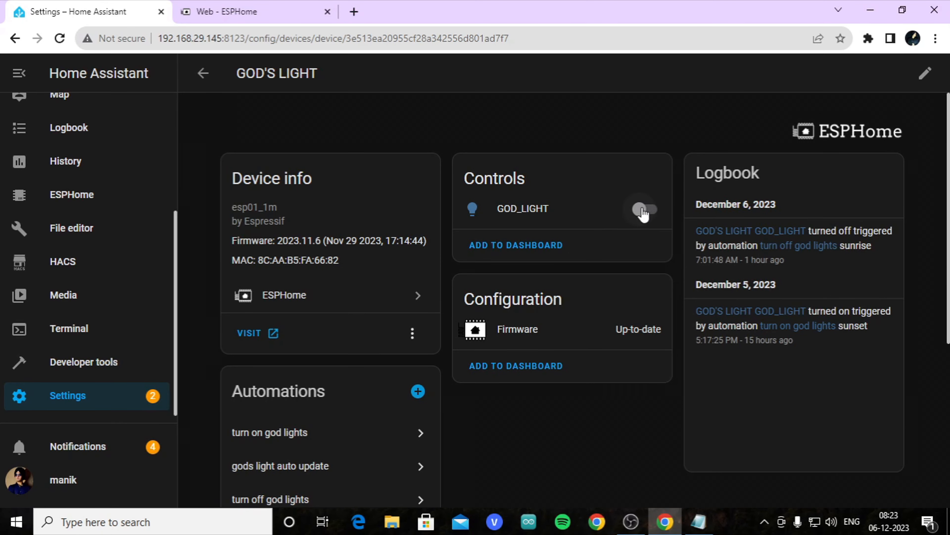
- Switch the GOD_LIGHT light on from the GOD'S LIGHT device page
click(641, 211)
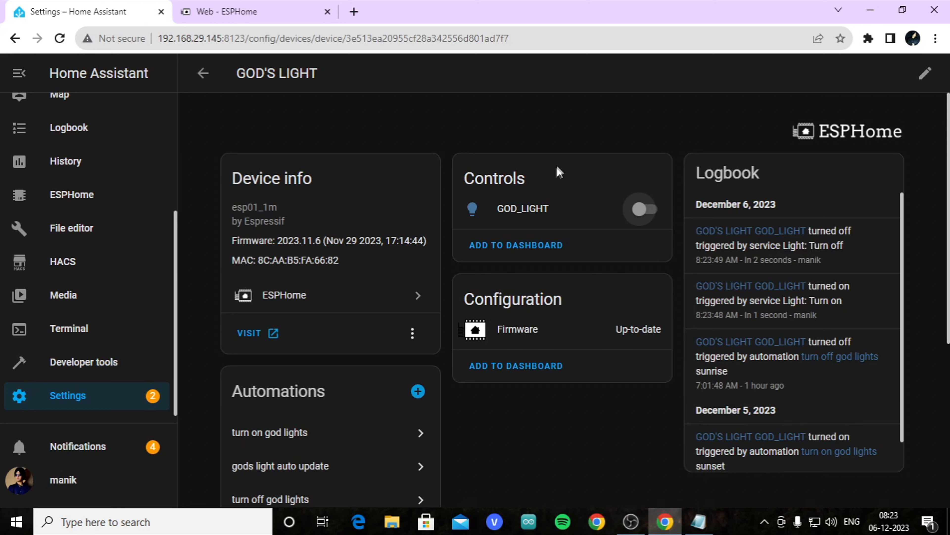
mouse_move(163, 380)
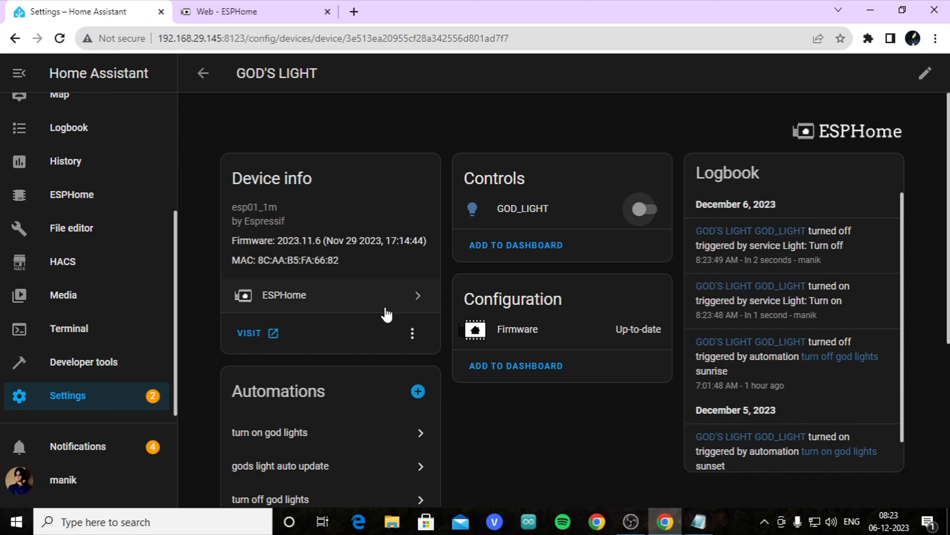
mouse_move(648, 224)
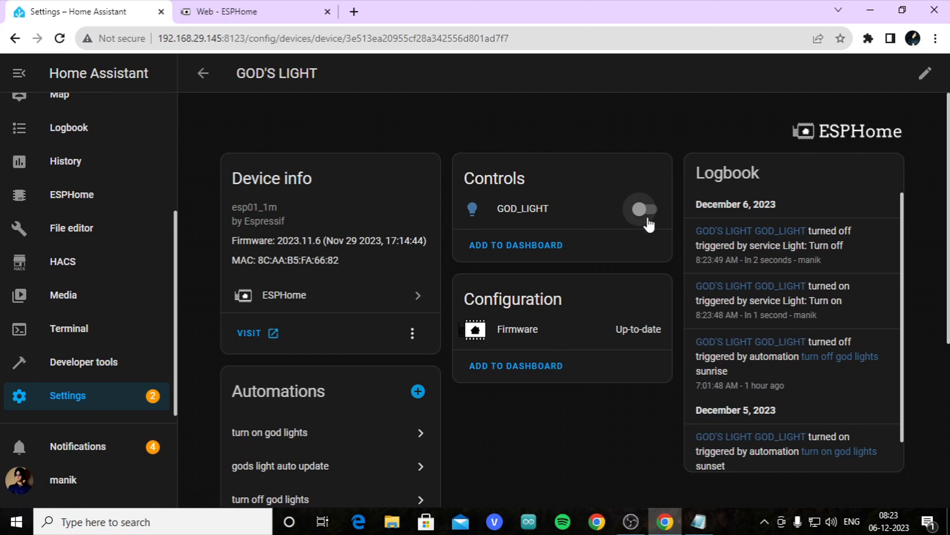
mouse_move(624, 224)
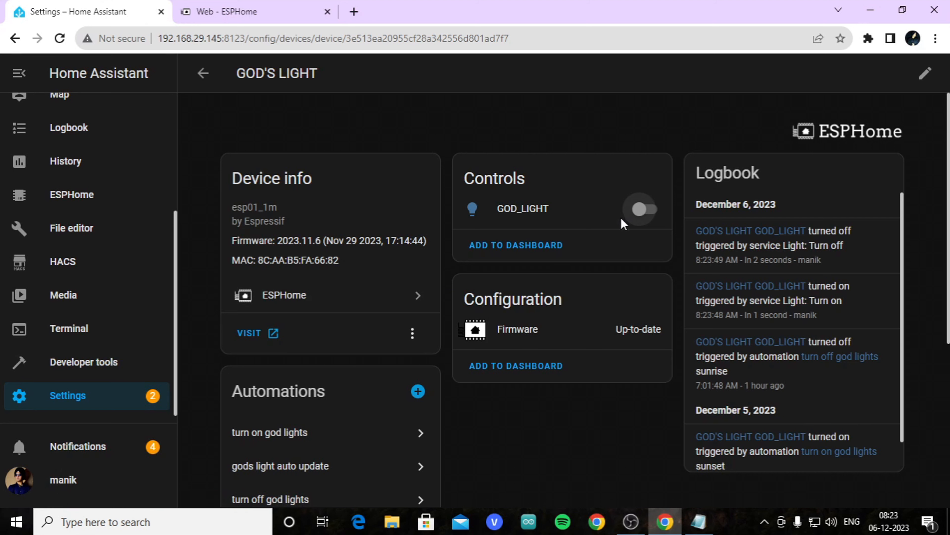